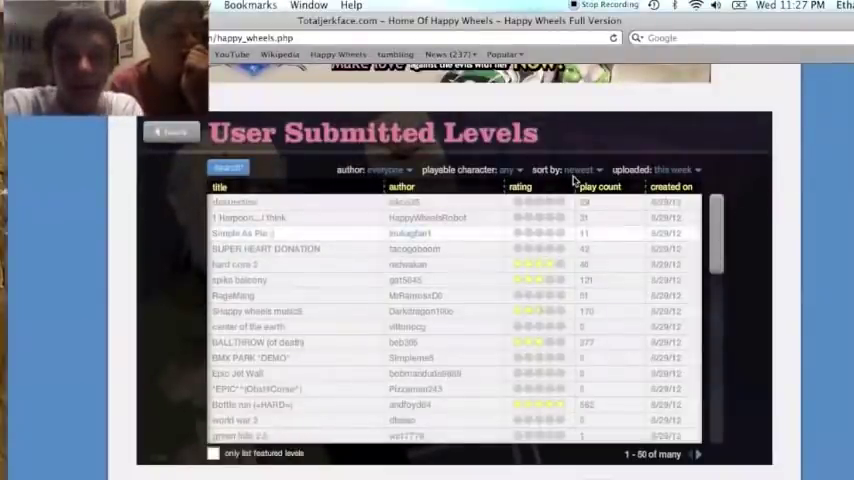
# Sort this week's user levels by play count and scroll far down to the level 'GO'
pyautogui.click(580, 169)
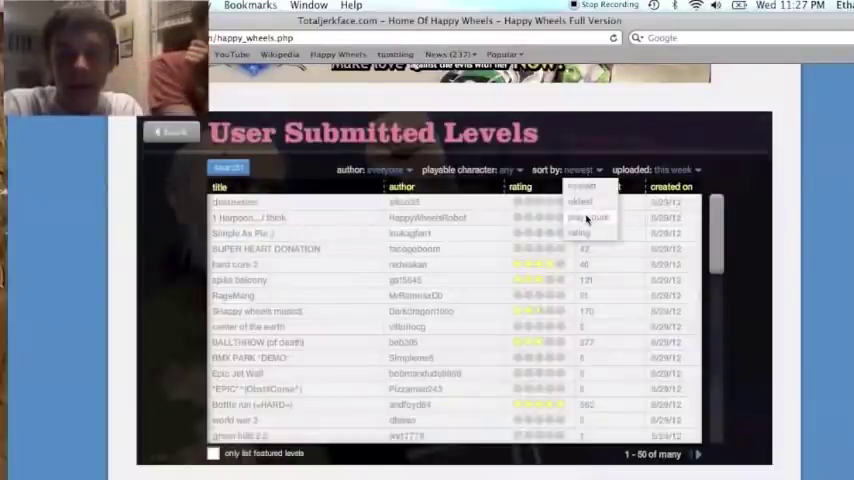
pyautogui.click(595, 217)
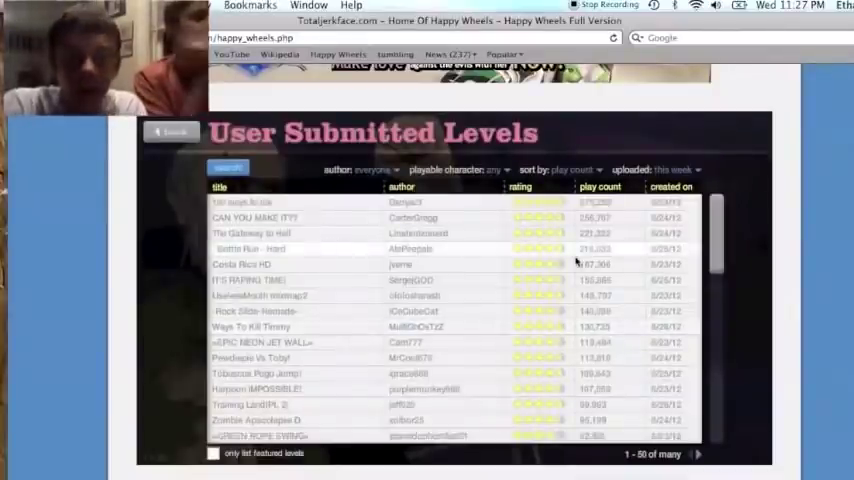
pyautogui.scroll(-3)
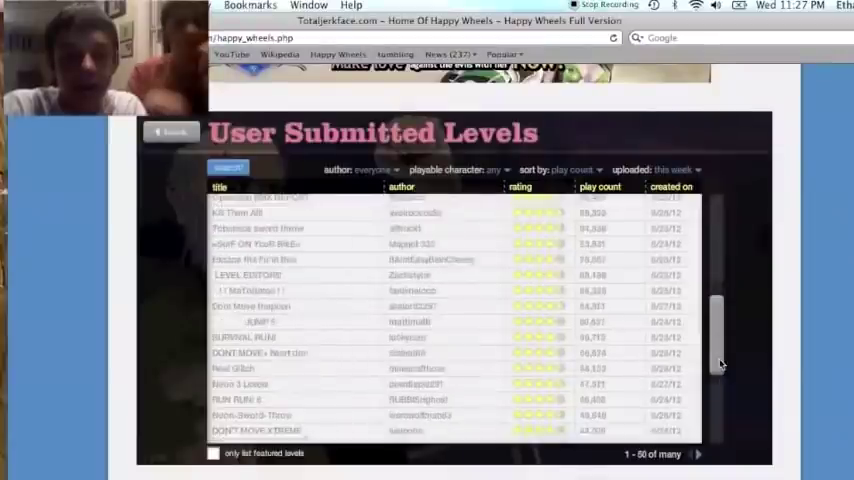
pyautogui.scroll(-3)
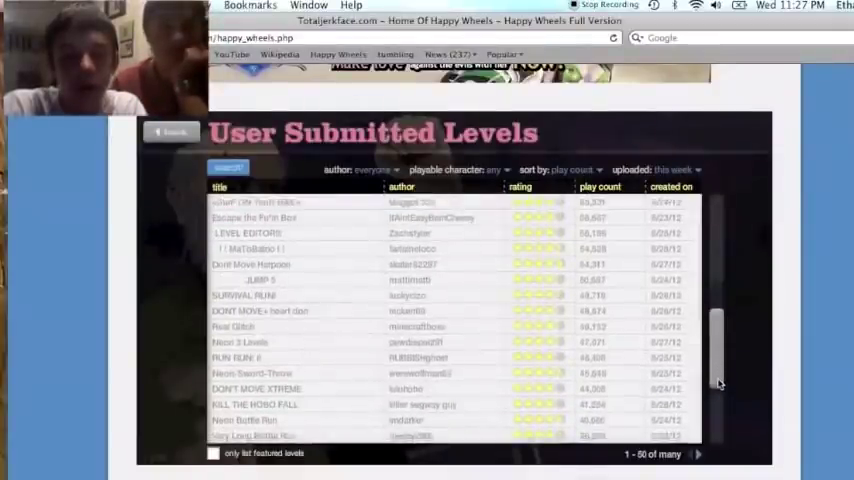
pyautogui.scroll(-3)
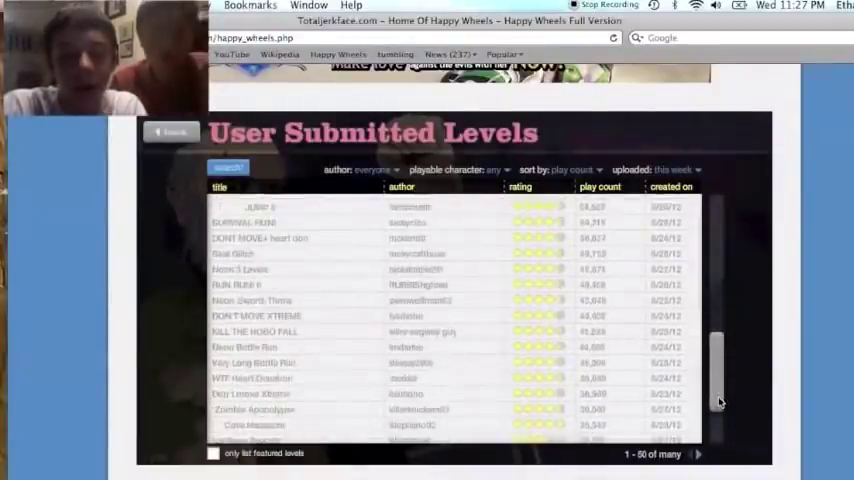
pyautogui.scroll(-3)
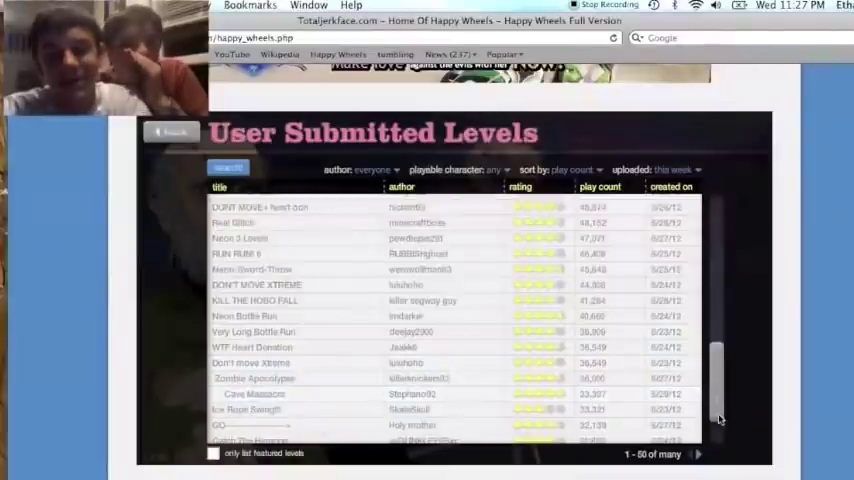
pyautogui.scroll(-3)
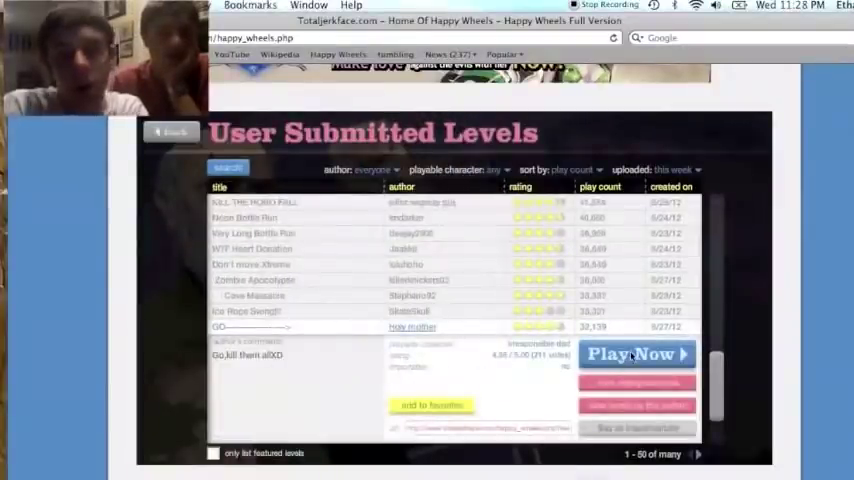
# Start playing the level shown in the details panel with Play Now
pyautogui.click(637, 354)
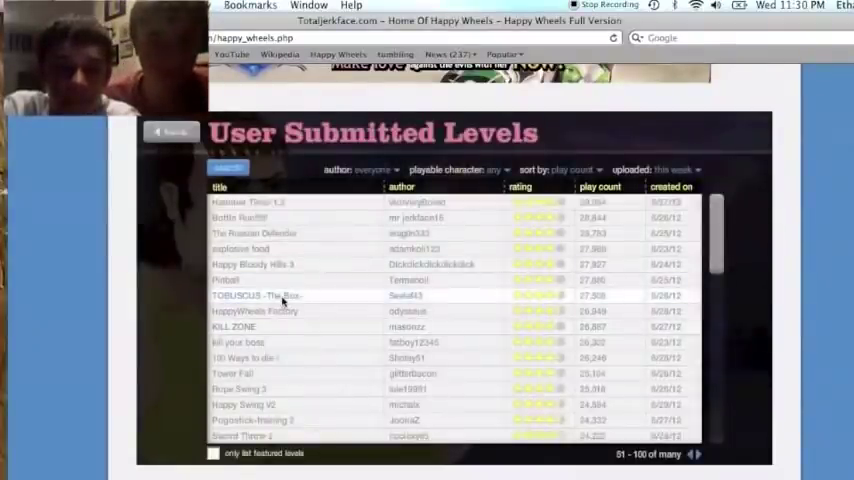
# Launch the HappyWheels Factory level from its details and resume it after a pause
pyautogui.click(253, 311)
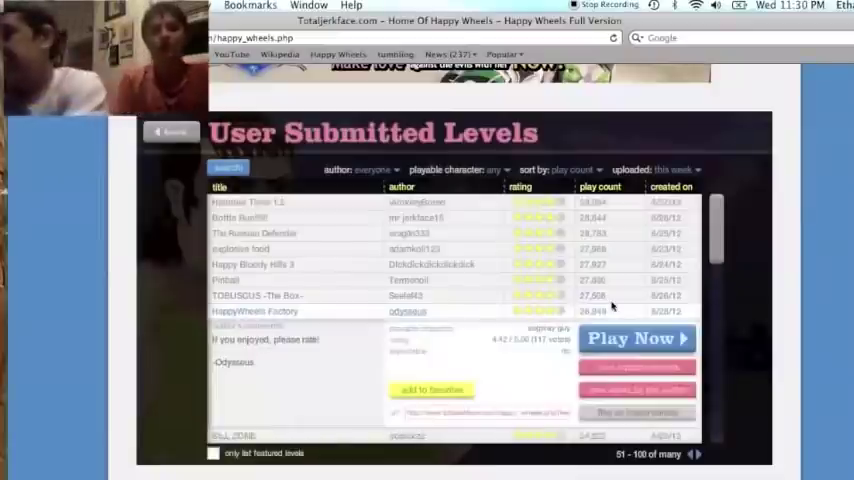
pyautogui.click(636, 338)
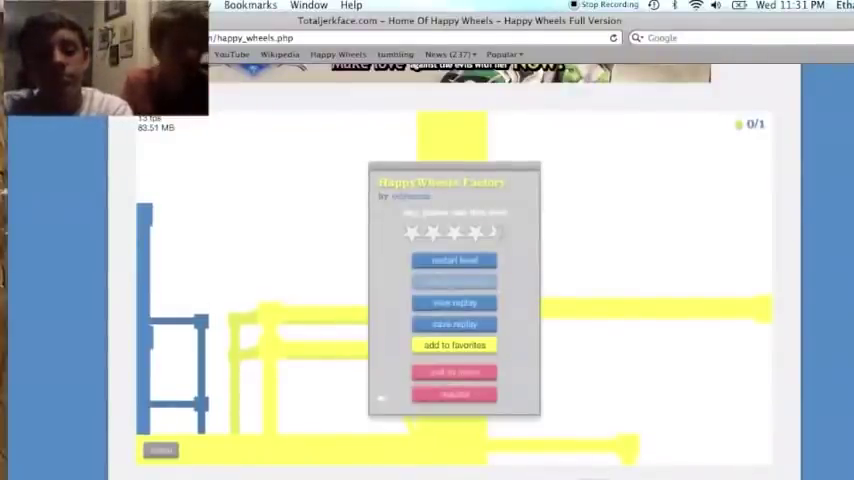
pyautogui.click(454, 260)
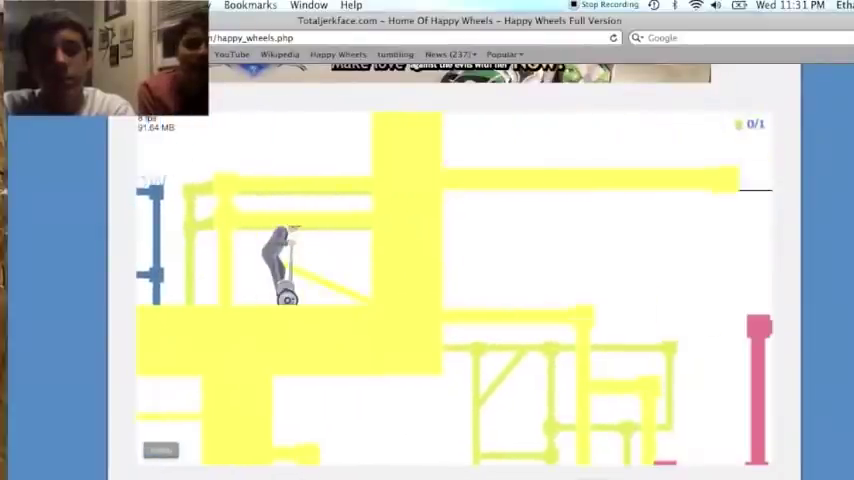
# Pause the HappyWheels Factory level, then resume riding toward its pink section
pyautogui.press('ctrl')
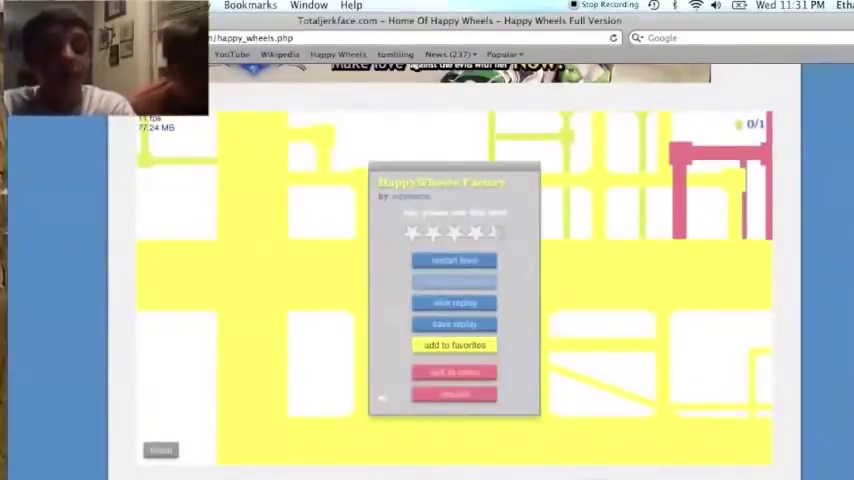
pyautogui.click(454, 260)
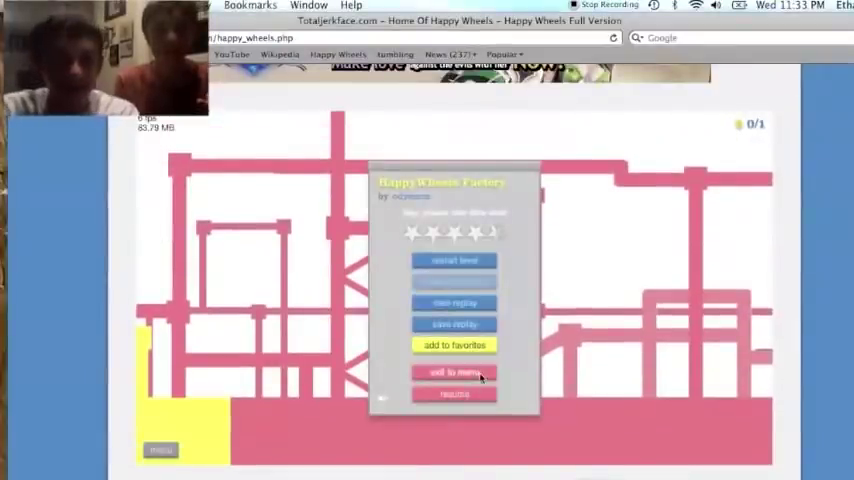
# Exit the factory level to the menu and scroll the list to 'kill your boss'
pyautogui.click(454, 372)
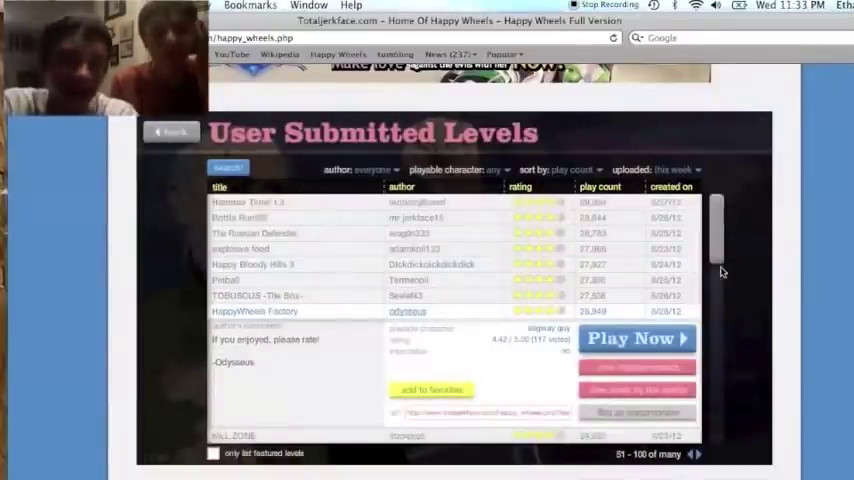
pyautogui.scroll(-3)
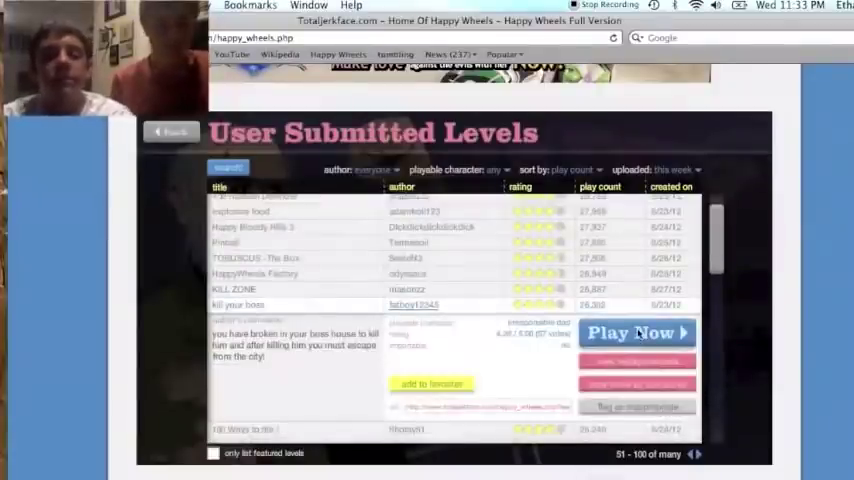
# Launch the 'kill your boss' level with Play Now
pyautogui.click(637, 332)
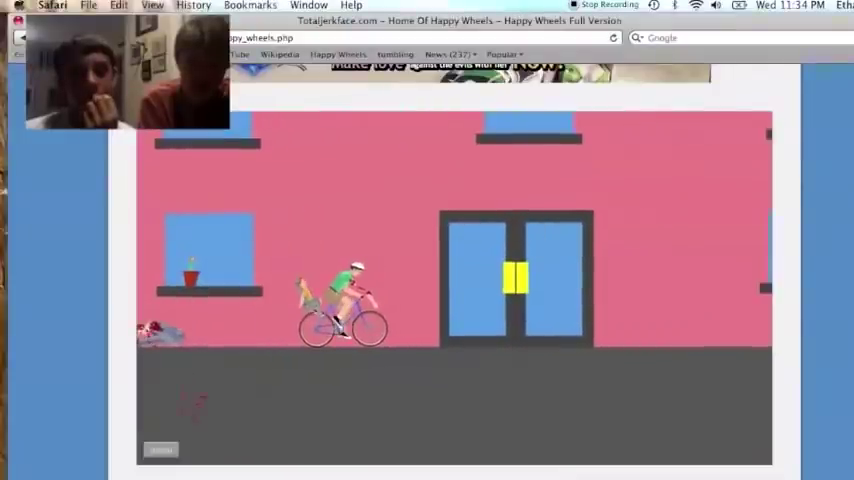
pyautogui.press('Right')
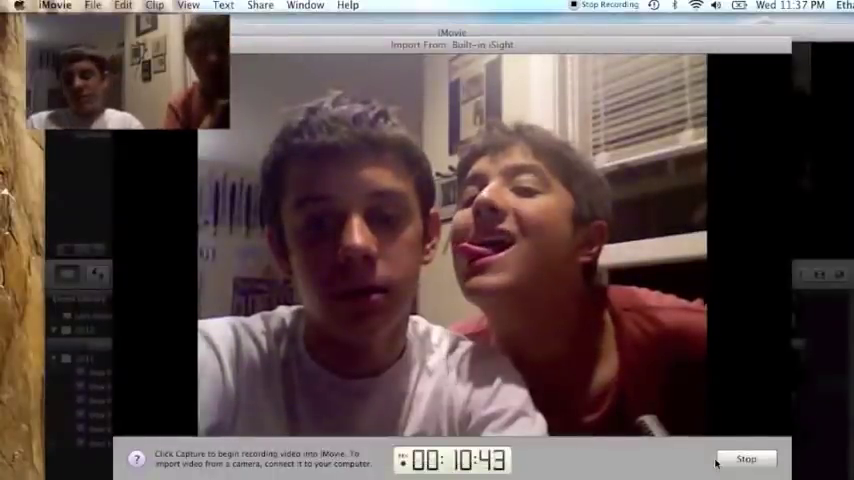
# Stop the built-in iSight capture in iMovie's import window
pyautogui.click(746, 459)
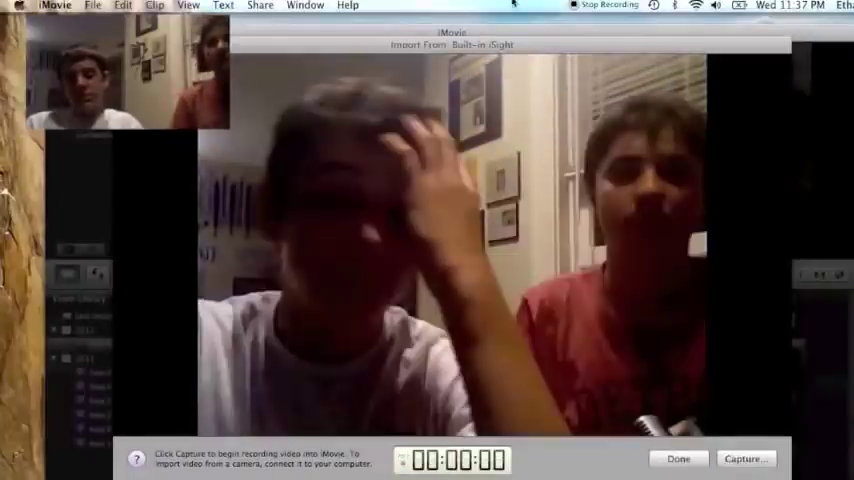